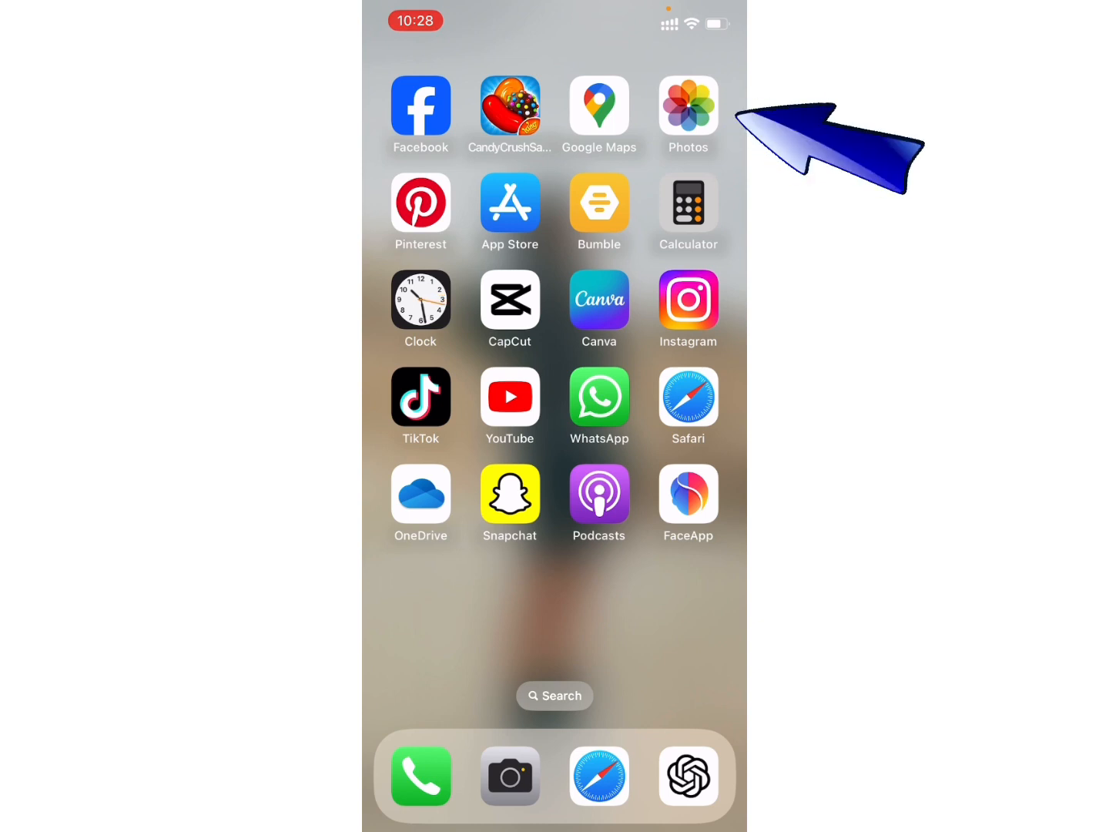
Step: Open the Photos library and select one photo to share
click(687, 107)
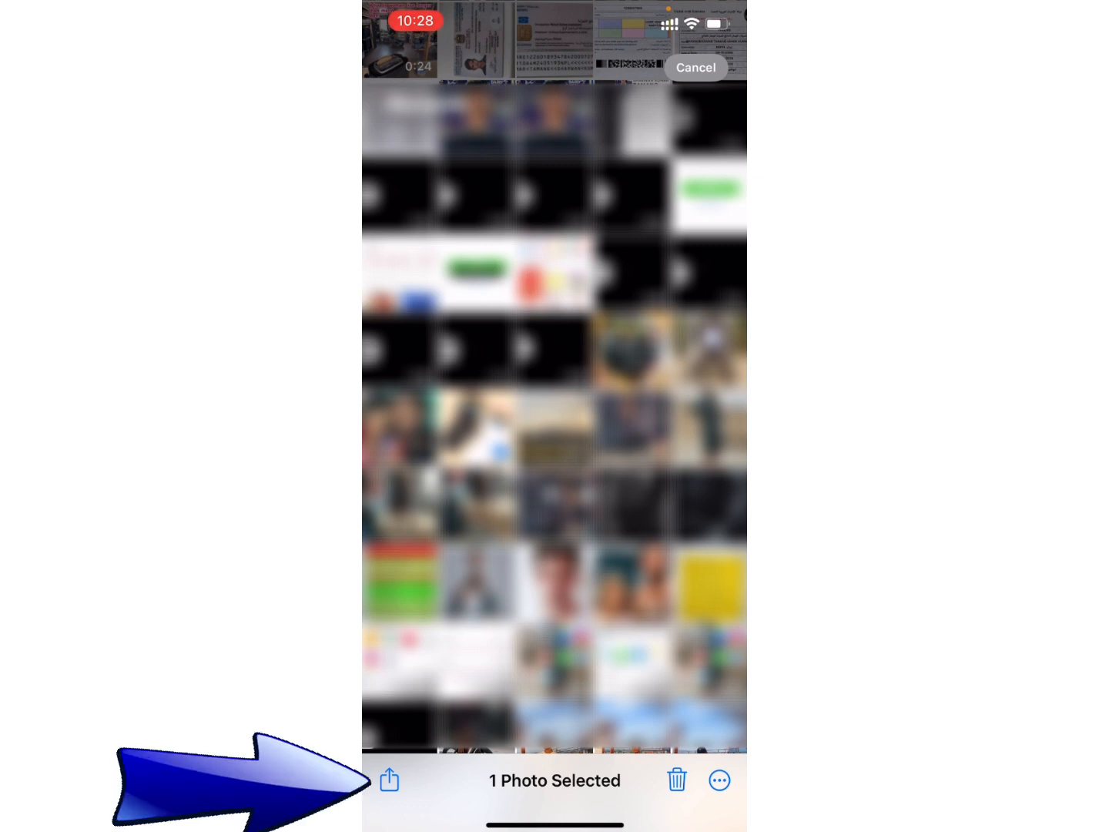
Step: Share the sock photo IMG_3348.JPG to OneDrive from the share sheet
click(388, 779)
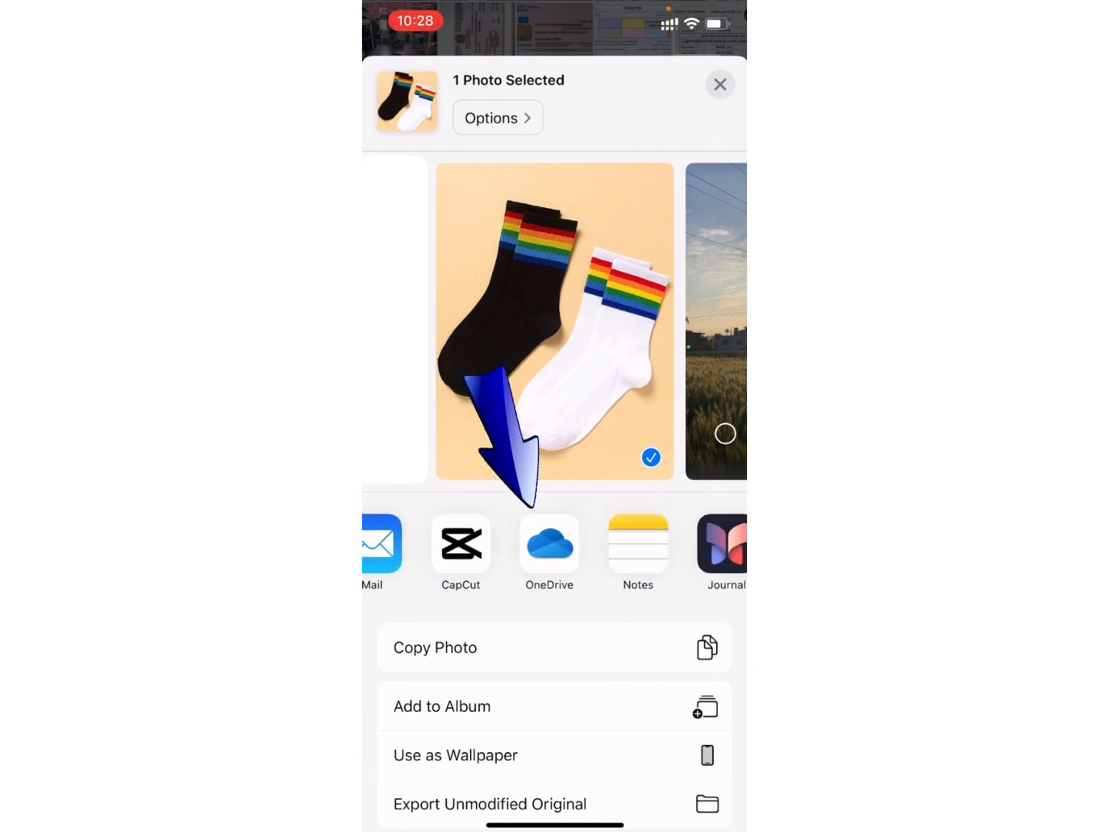
click(549, 545)
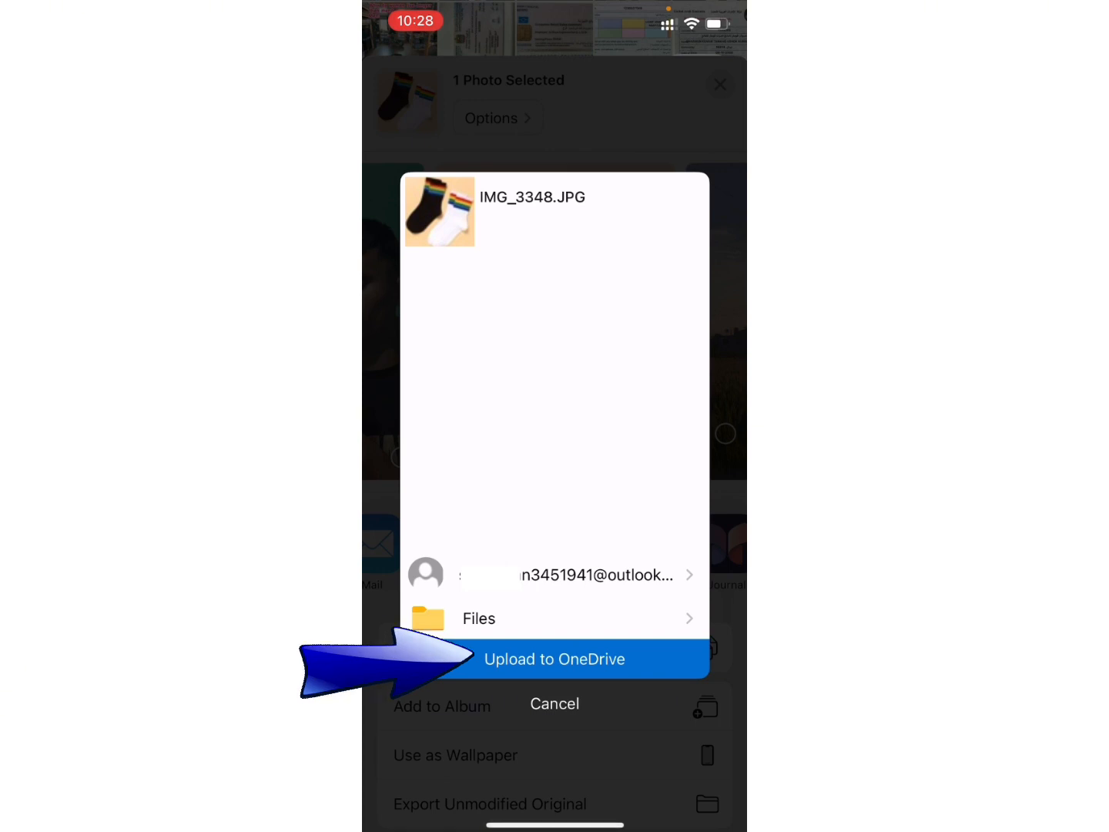
Step: Upload the photo to OneDrive and confirm IMG_3348 (335 KB) in the Files list
click(554, 660)
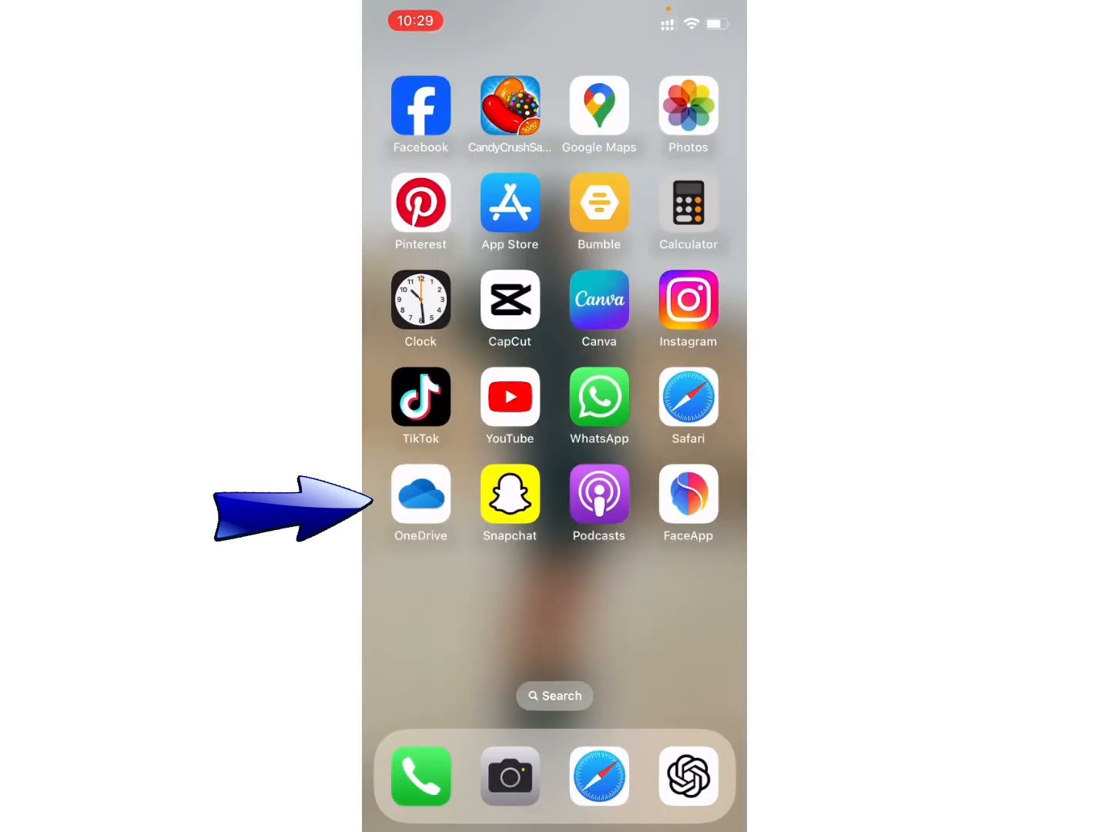
click(421, 493)
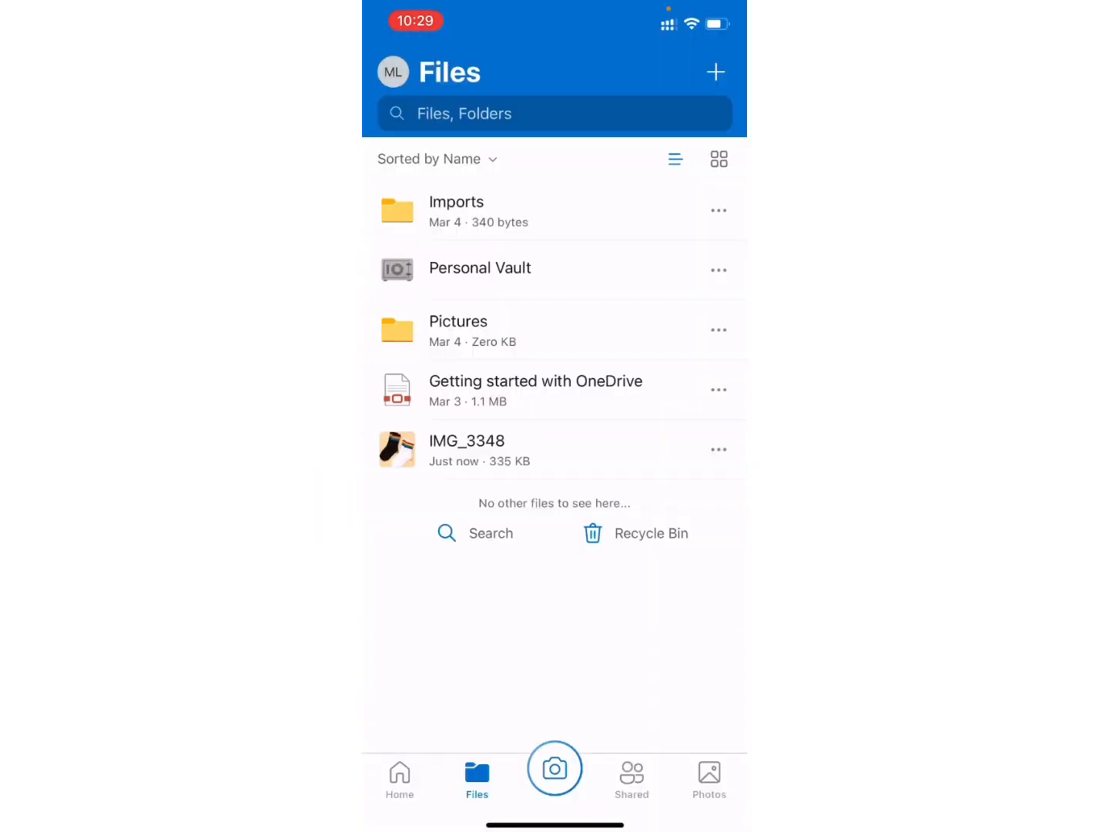